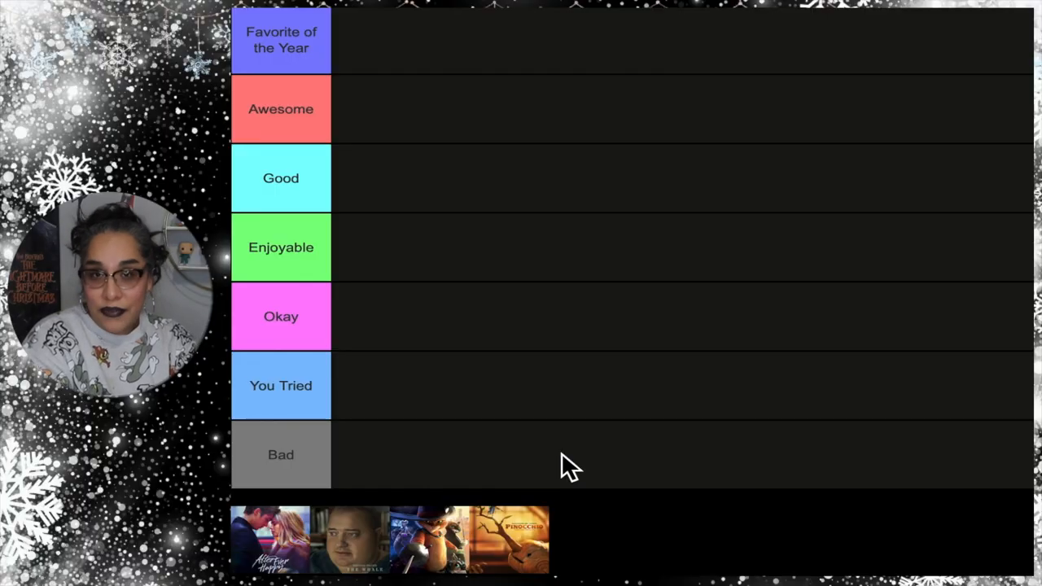
- Drag the After Ever Happy poster from the pool into the You Tried tier
{"action": "left_click", "coordinate": [270, 538]}
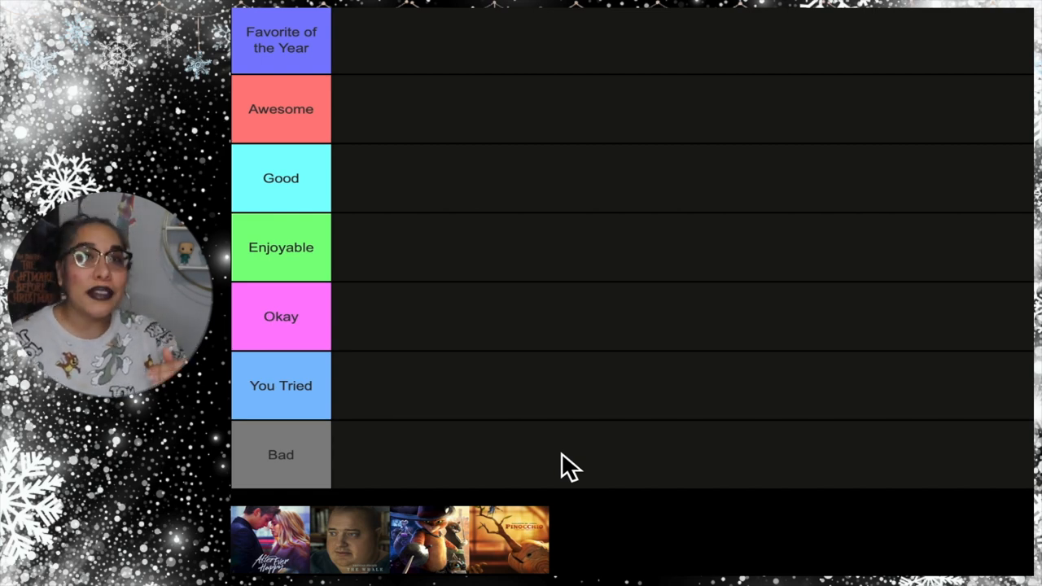
{"action": "left_click_drag", "start_coordinate": [270, 539], "coordinate": [300, 462]}
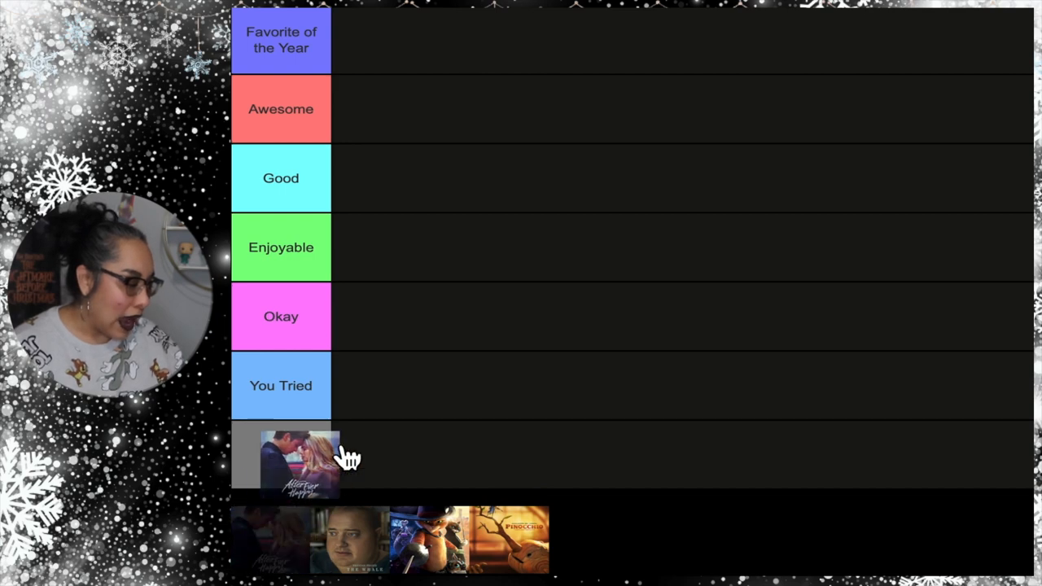
{"action": "left_click_drag", "start_coordinate": [300, 464], "coordinate": [371, 385]}
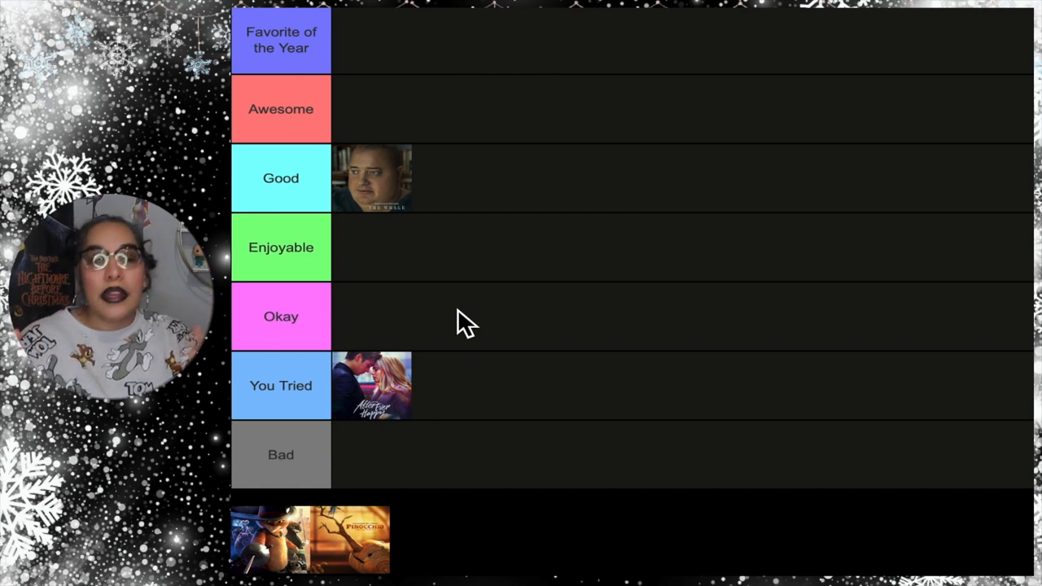
{"action": "mouse_move", "coordinate": [301, 553]}
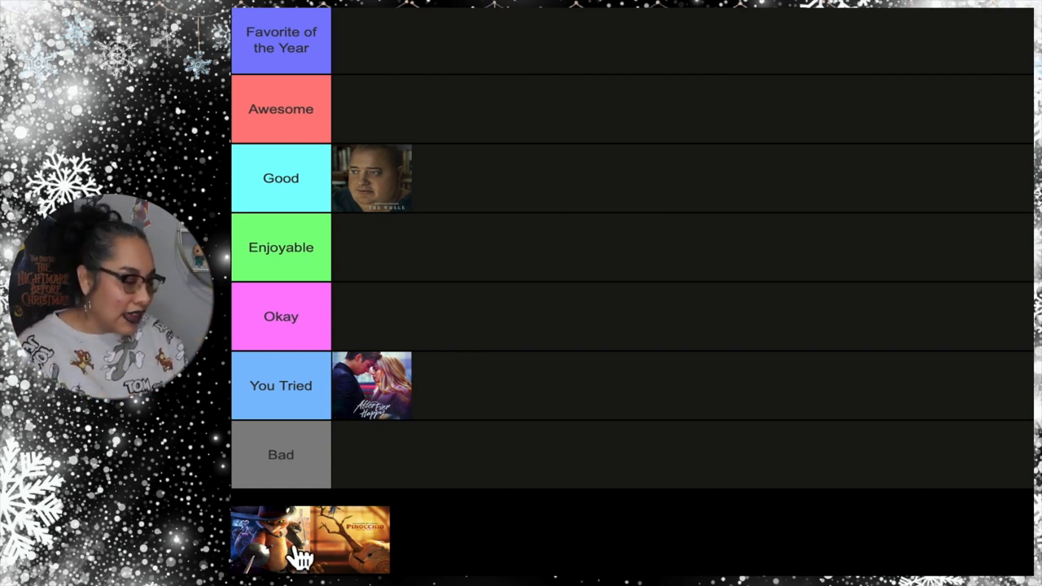
- Drop the Puss in Boots poster into the Awesome tier, leaving Pinocchio unranked
{"action": "left_click_drag", "start_coordinate": [281, 539], "coordinate": [371, 109]}
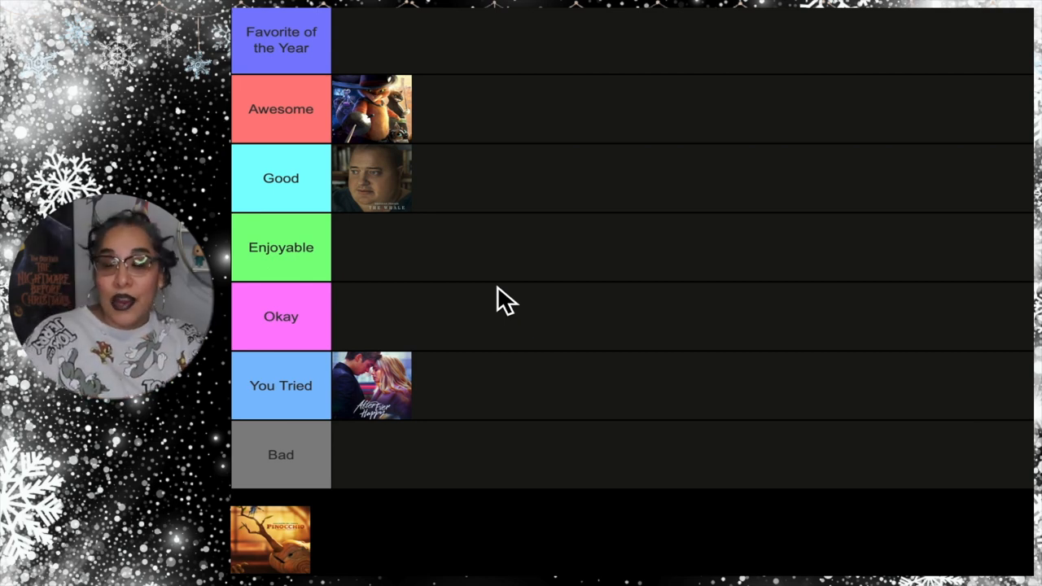
{"action": "left_click", "coordinate": [271, 539]}
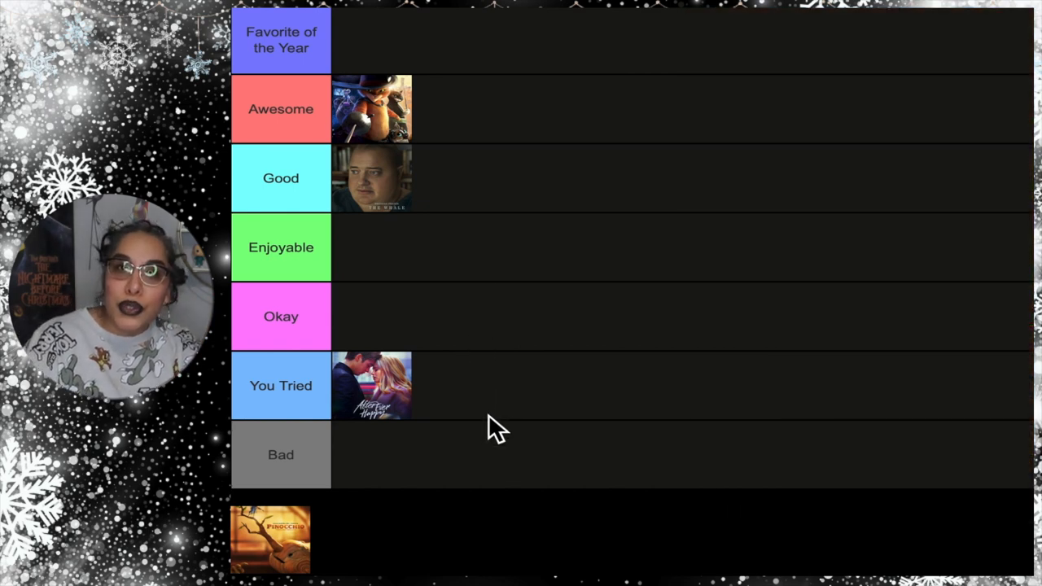
{"action": "mouse_move", "coordinate": [318, 562]}
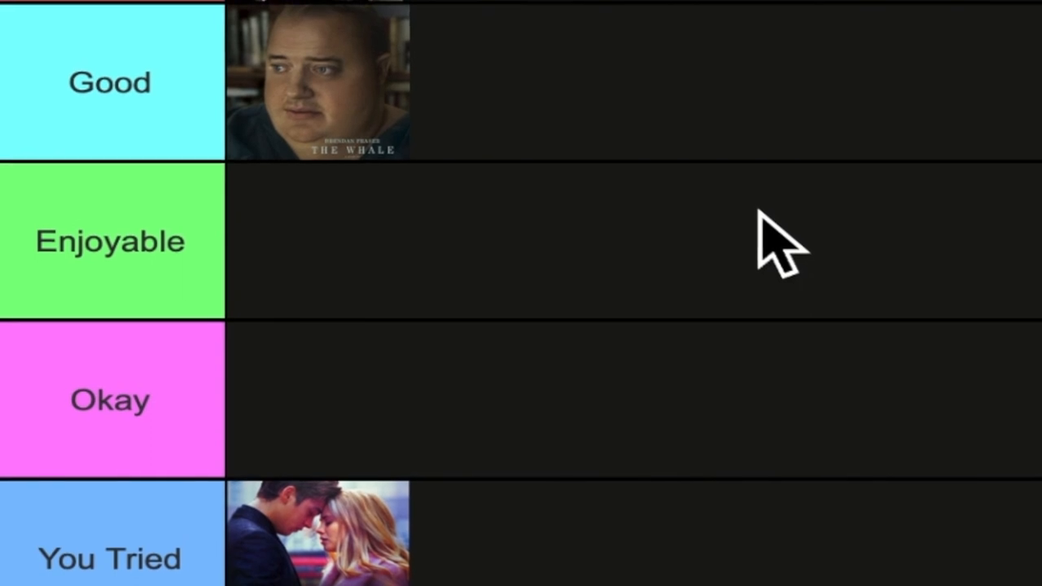
{"action": "scroll", "scroll_direction": "down", "scroll_amount": 3}
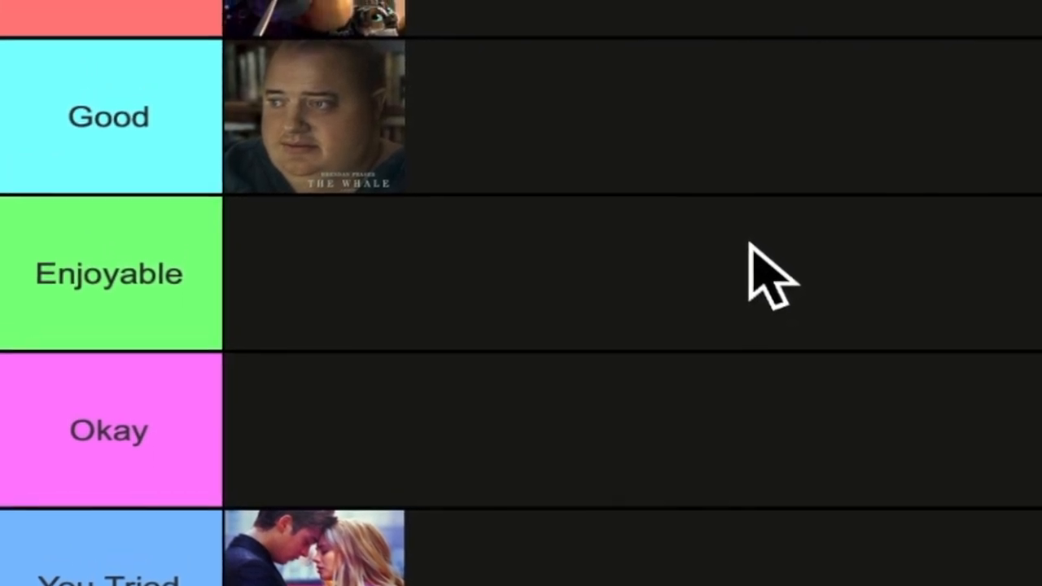
{"action": "scroll", "scroll_direction": "down", "scroll_amount": 3}
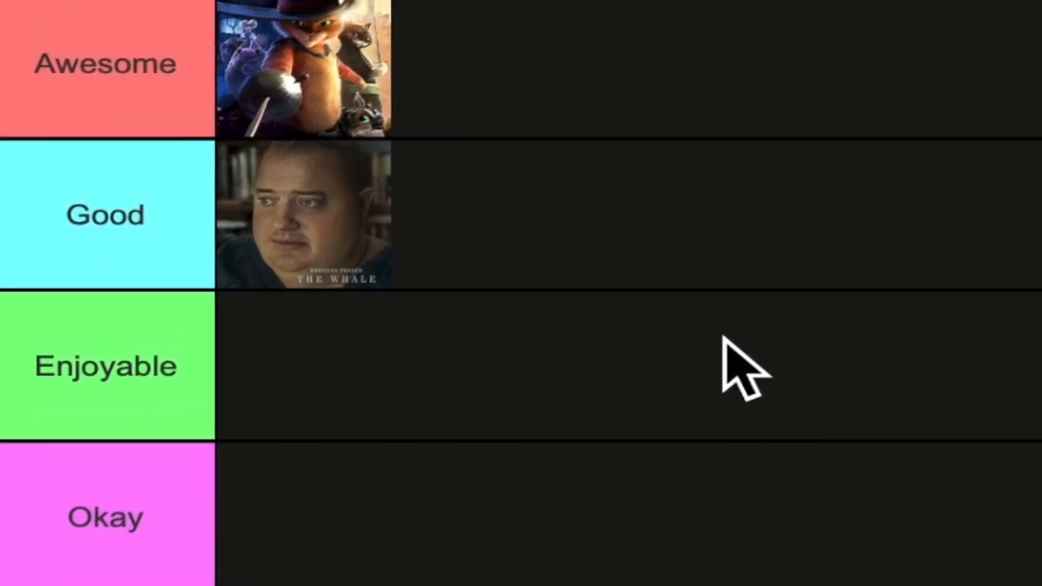
{"action": "scroll", "scroll_direction": "down", "scroll_amount": 3}
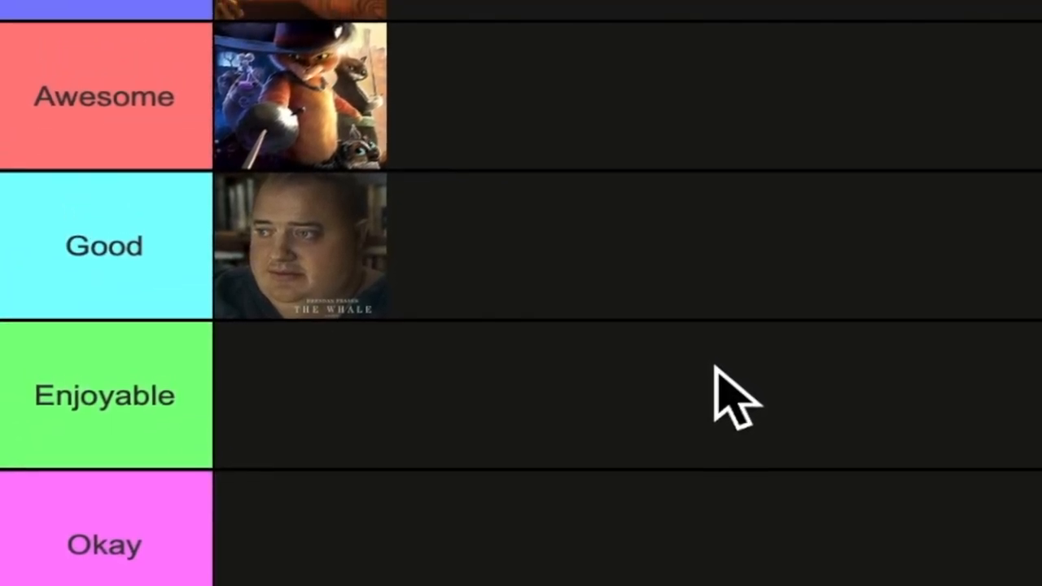
{"action": "scroll", "scroll_direction": "down", "scroll_amount": 3}
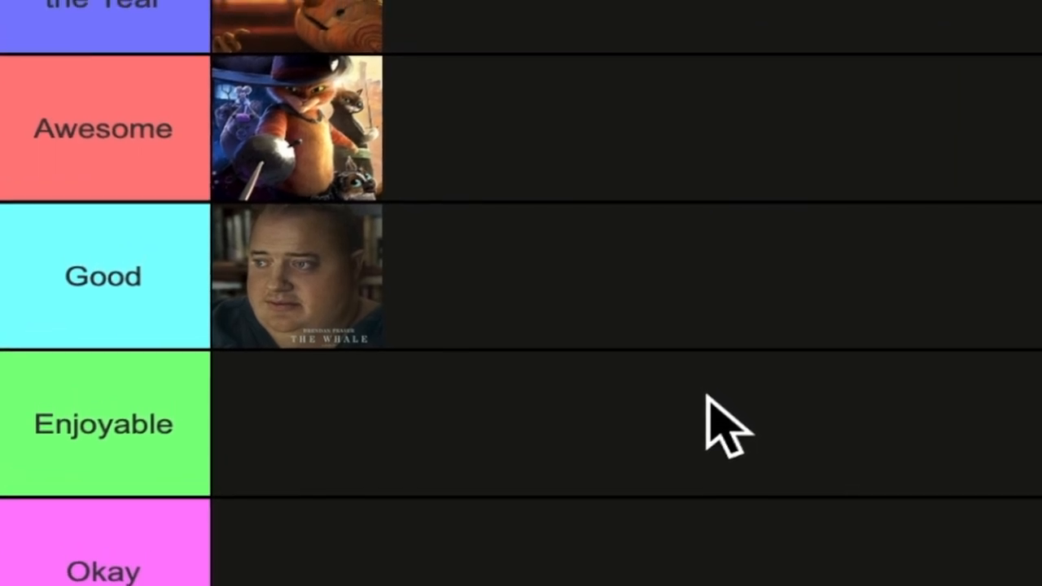
{"action": "scroll", "scroll_direction": "down", "scroll_amount": 3}
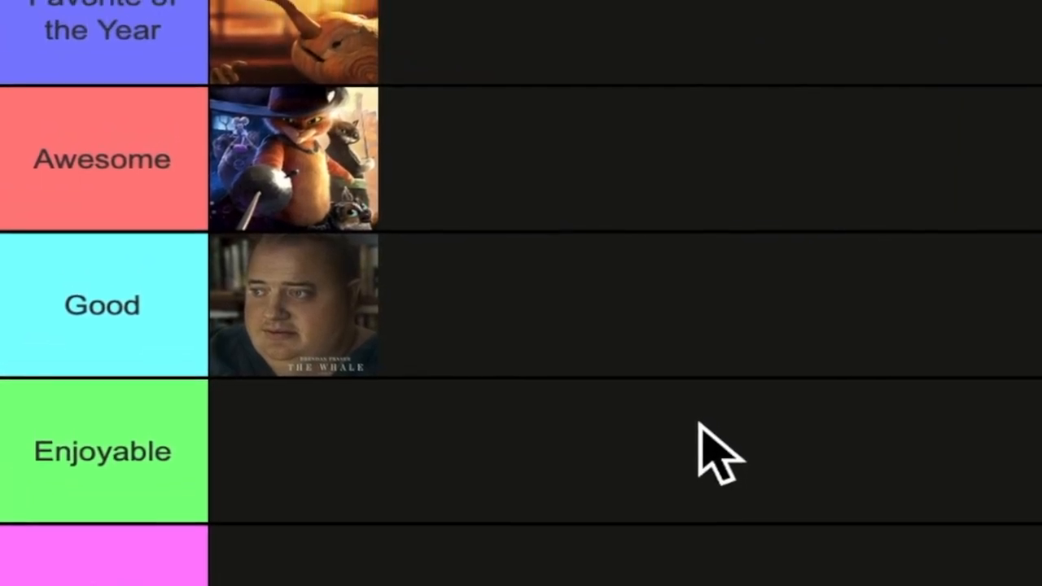
{"action": "scroll", "scroll_direction": "up", "scroll_amount": 3}
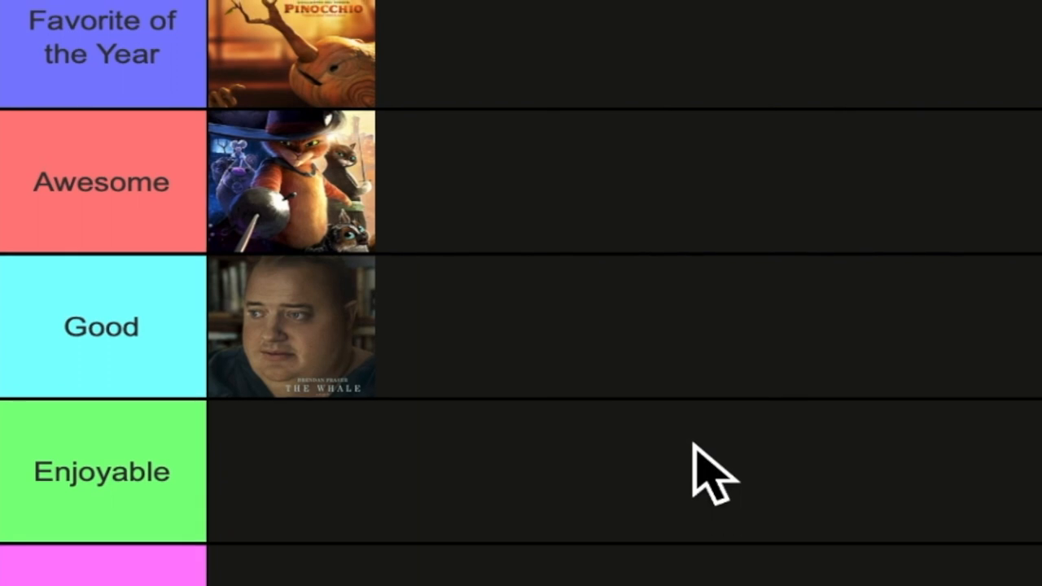